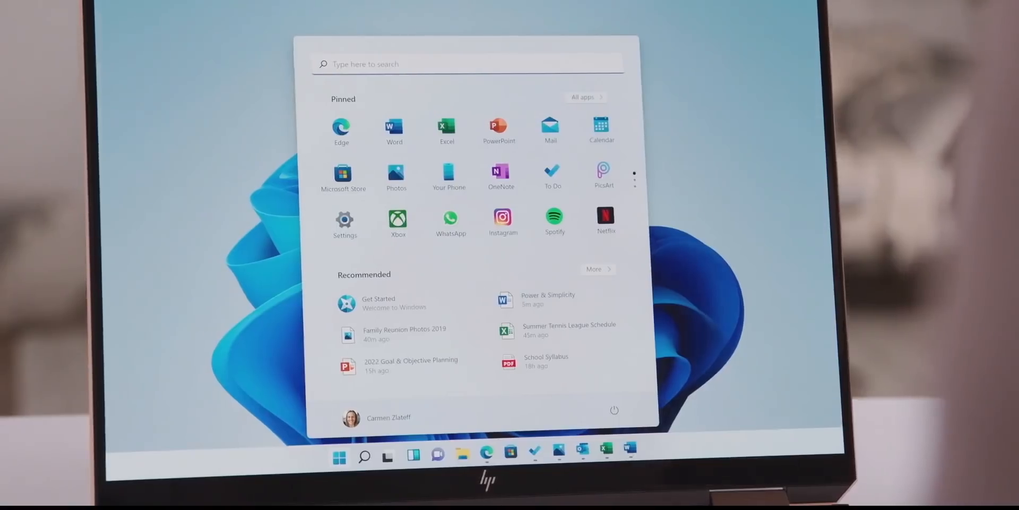
Step: Scroll the Microsoft Store Home page past Trending apps to Top free apps and Essential apps
{"action": "left_click", "coordinate": [548, 299]}
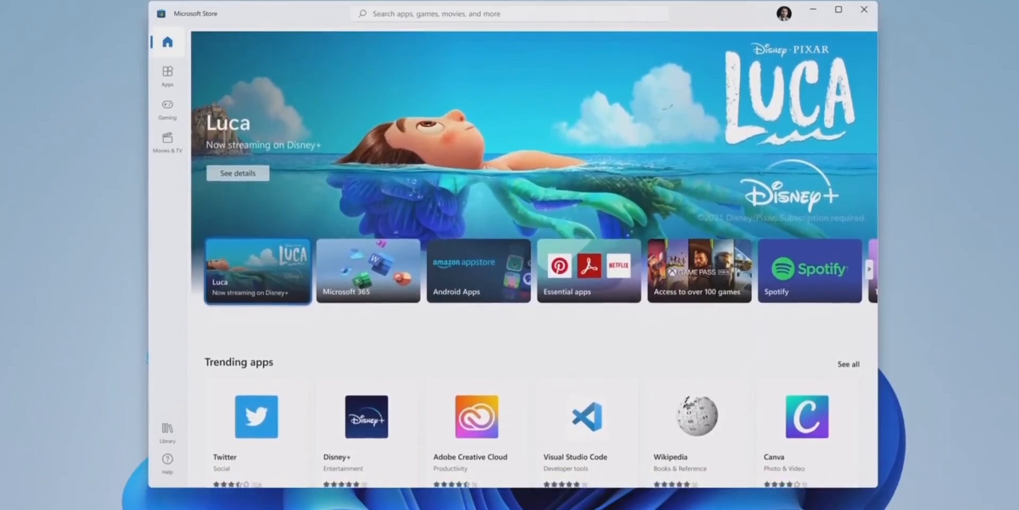
{"action": "scroll", "scroll_direction": "down", "scroll_amount": 3}
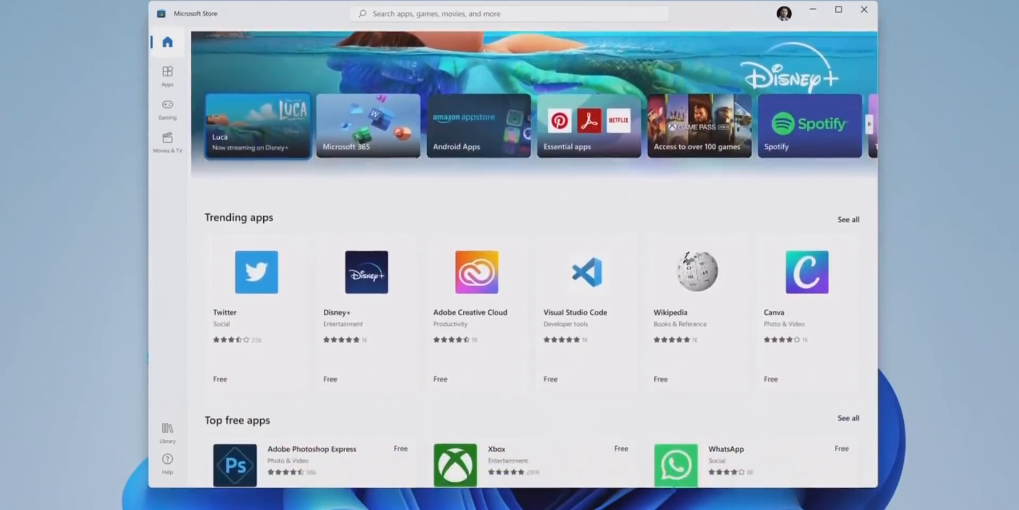
{"action": "scroll", "scroll_direction": "down", "scroll_amount": 3}
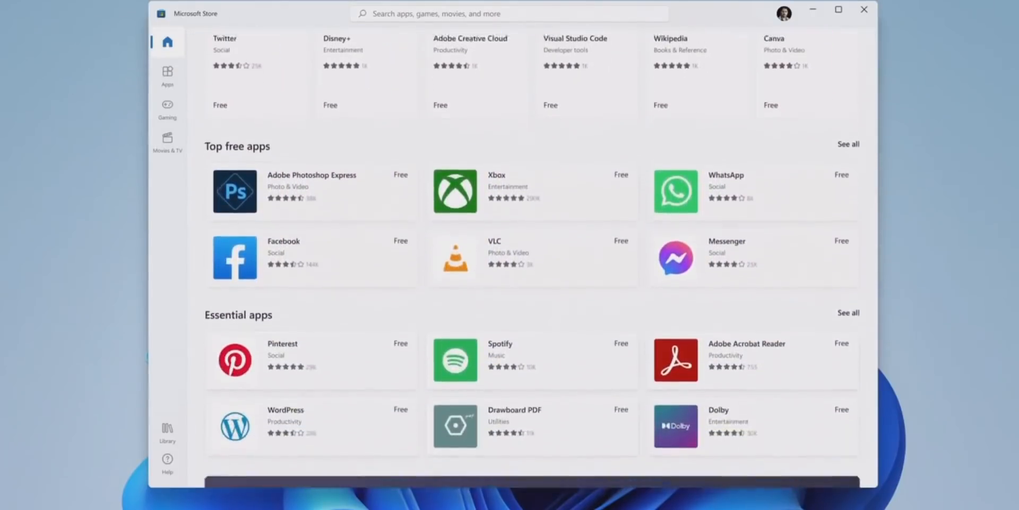